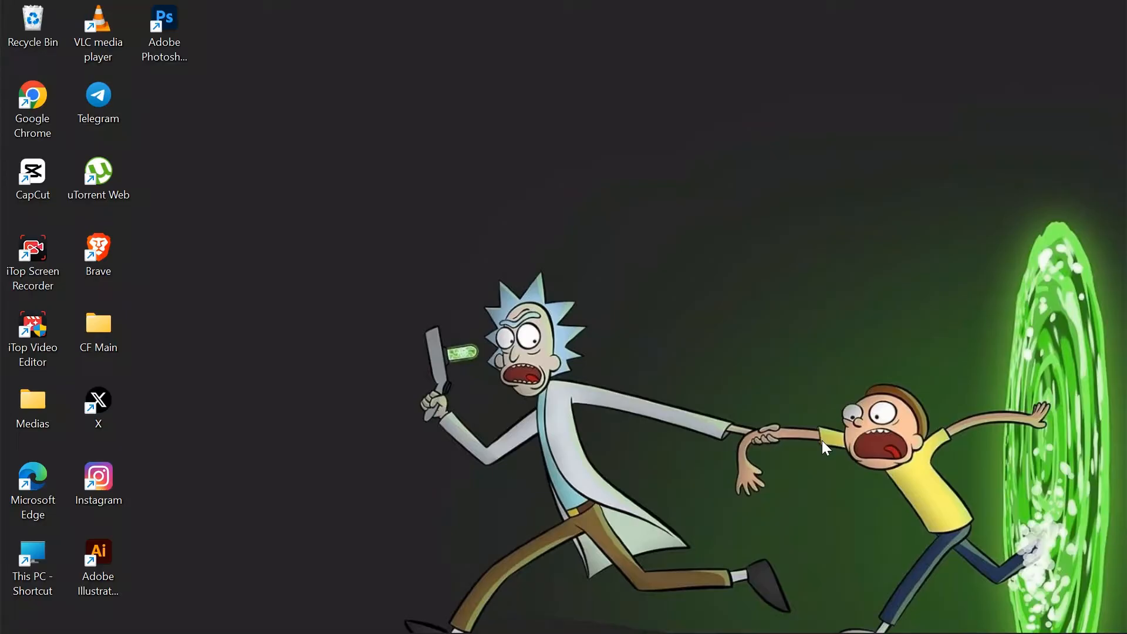
mouse_move(820, 400)
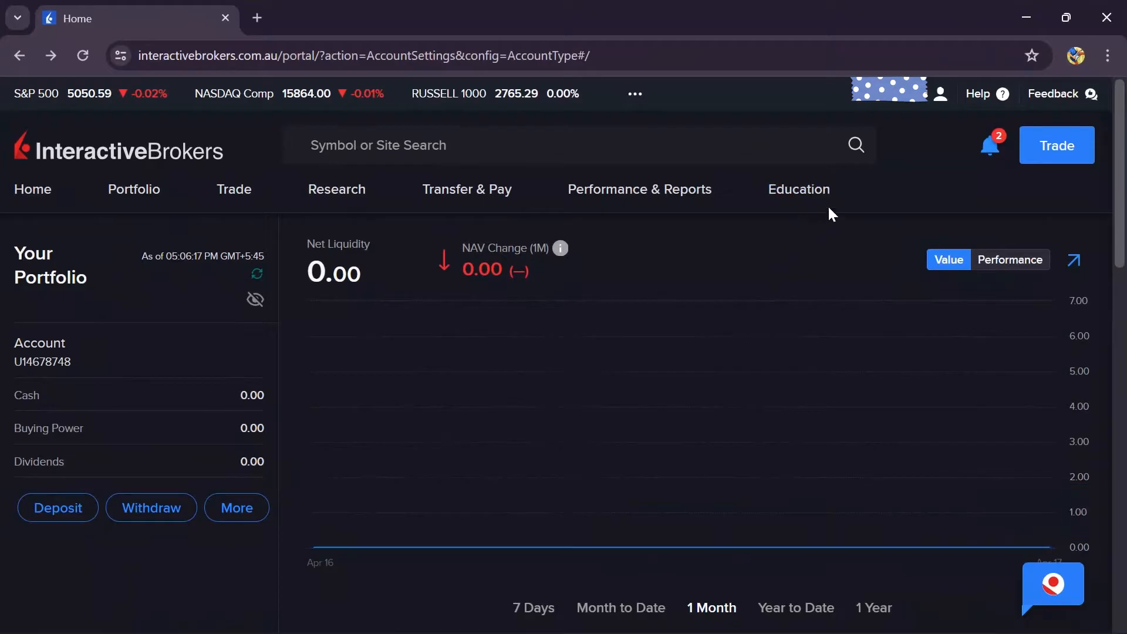
mouse_move(848, 185)
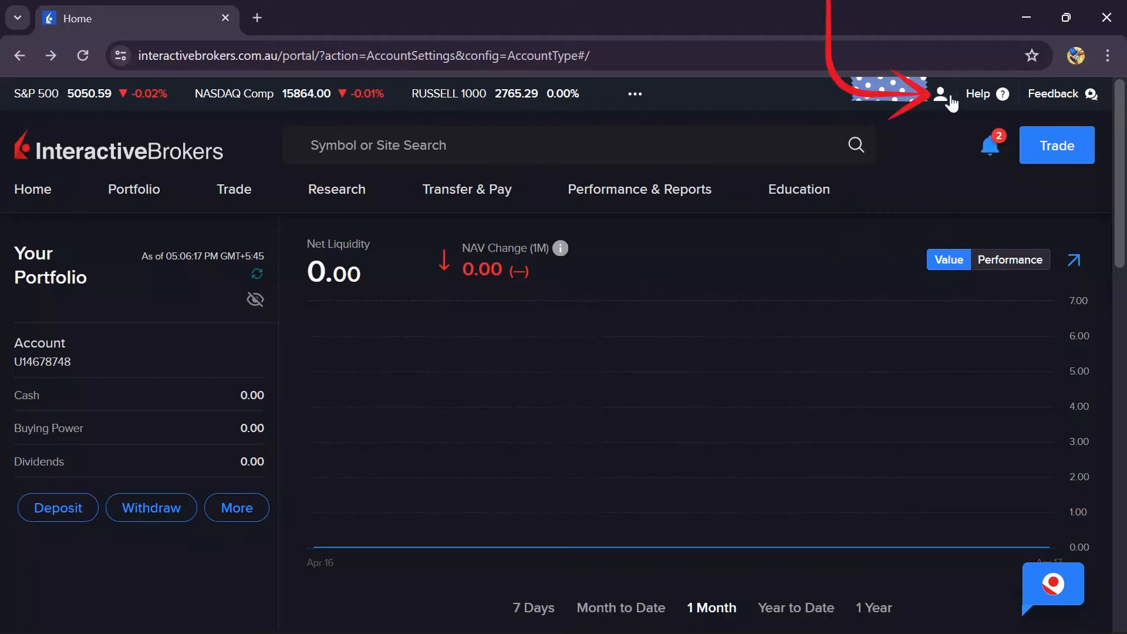
- From the portfolio home page, open Settings through the user icon menu
left_click(939, 94)
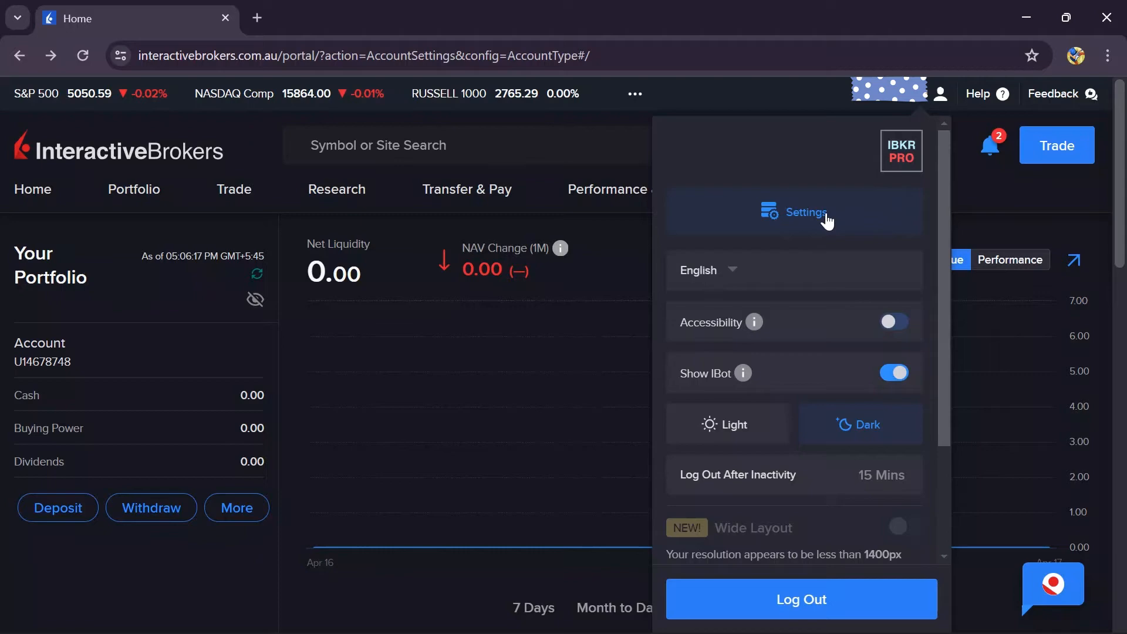
left_click(803, 212)
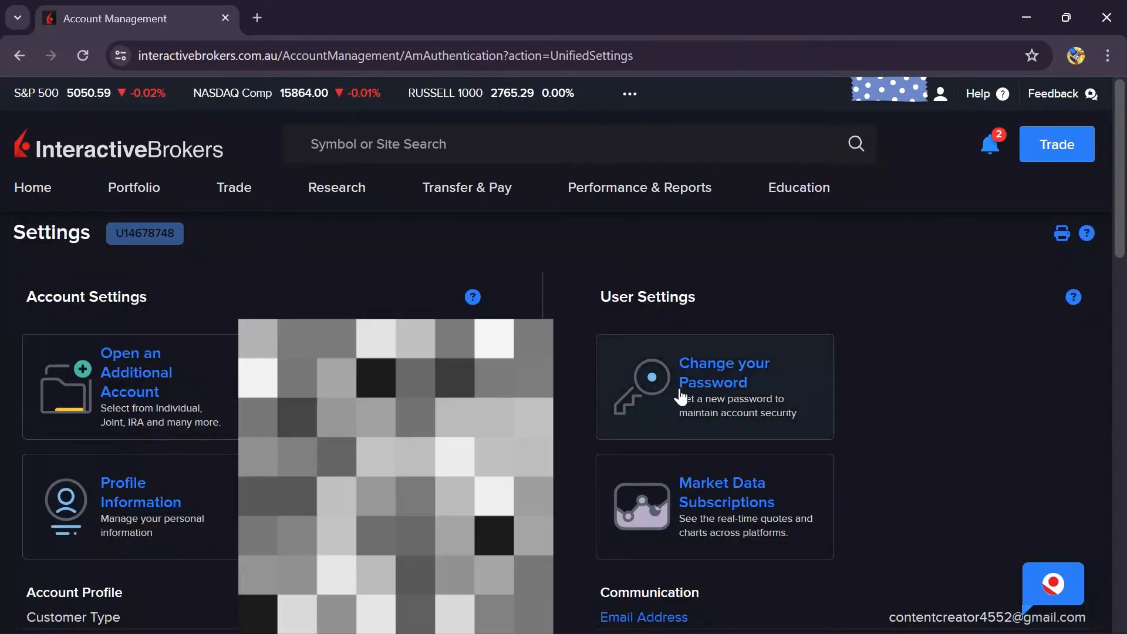
- Under Account Configuration in Settings, start Close Account
scroll("down", 3)
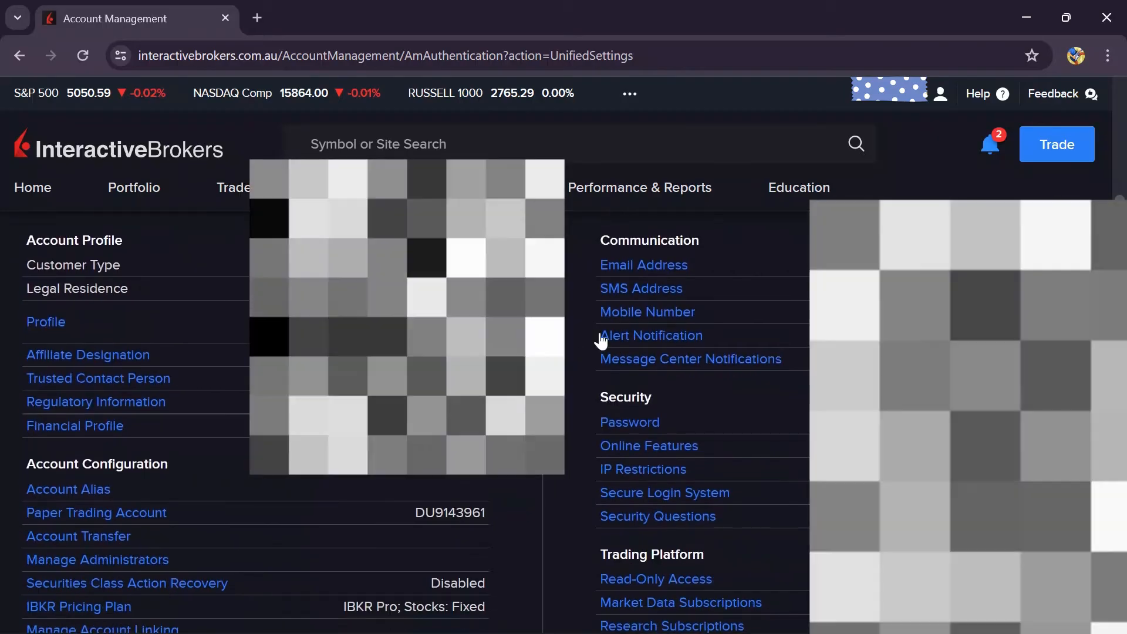
scroll("down", 3)
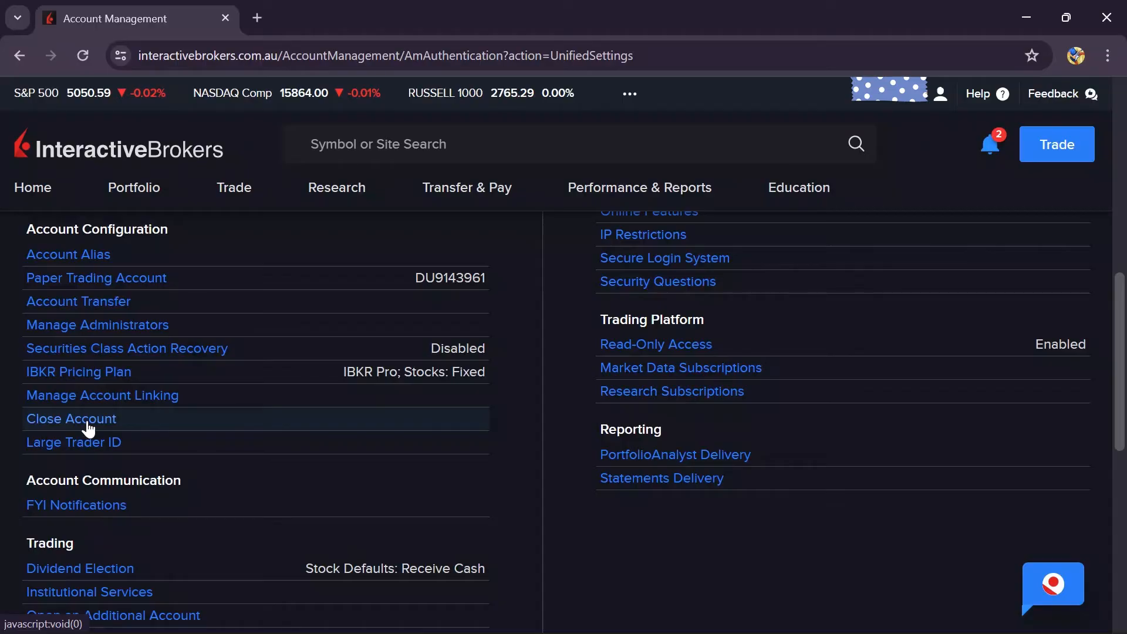
left_click(71, 418)
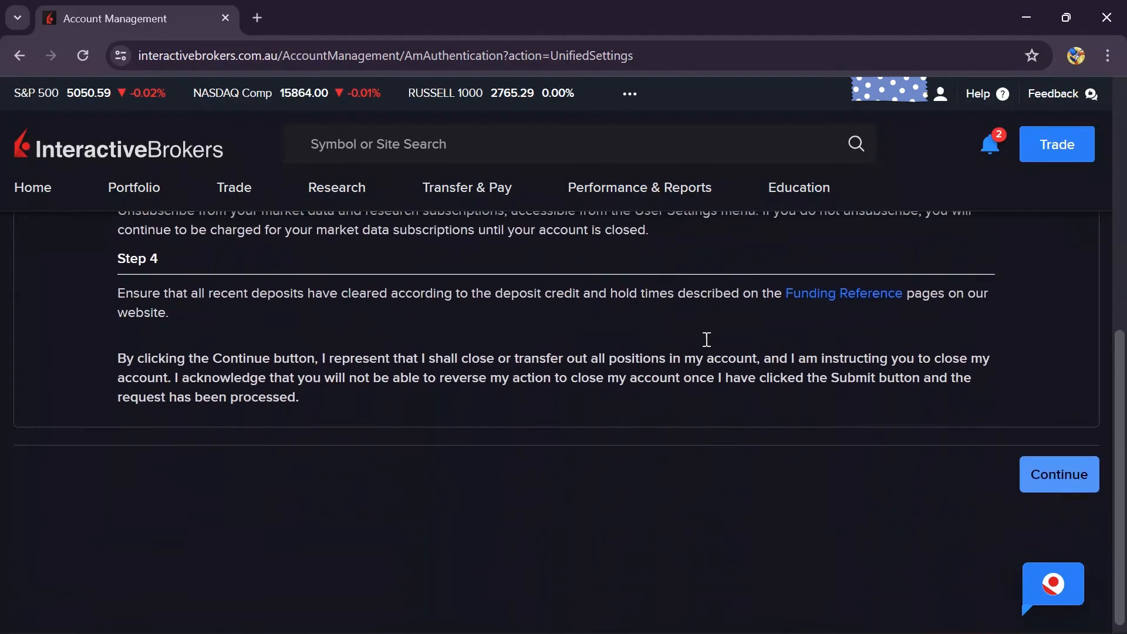
- Review the closure steps and acknowledgement text, then continue to the closure survey
scroll("down", 3)
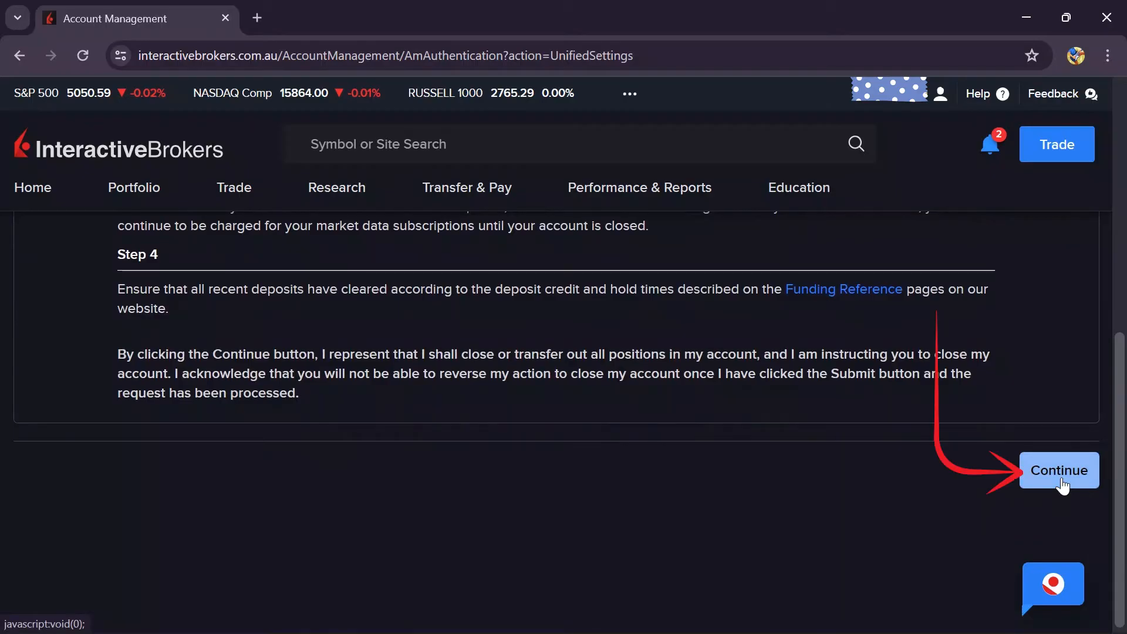
left_click(1058, 470)
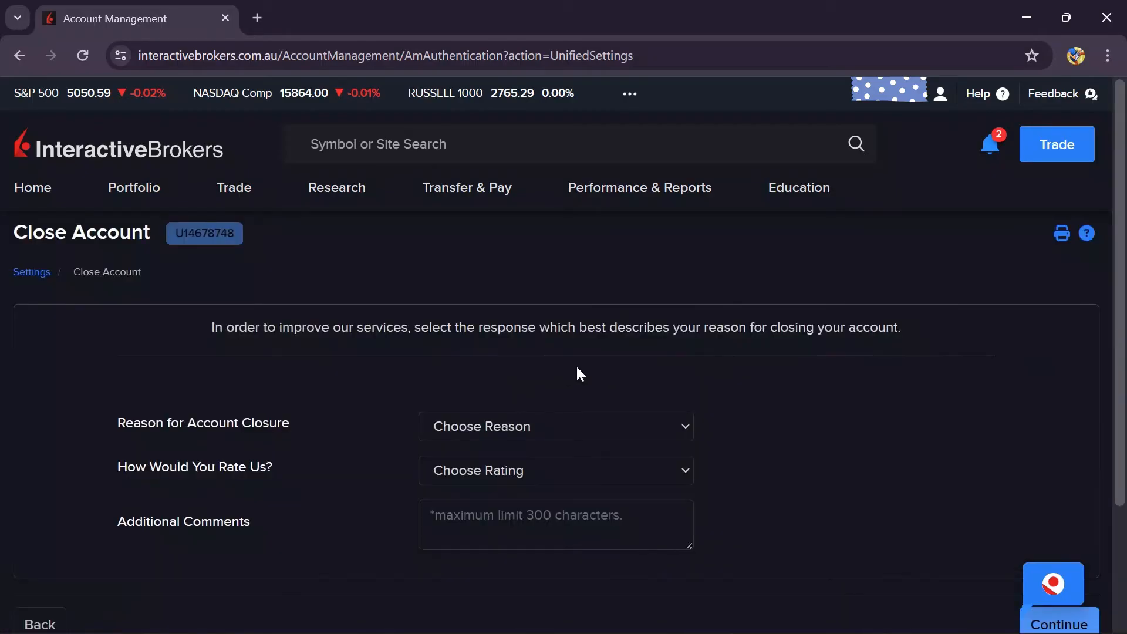
- Pick Account Configuration as the closure reason, fill the survey, and submit the closure request
left_click(554, 425)
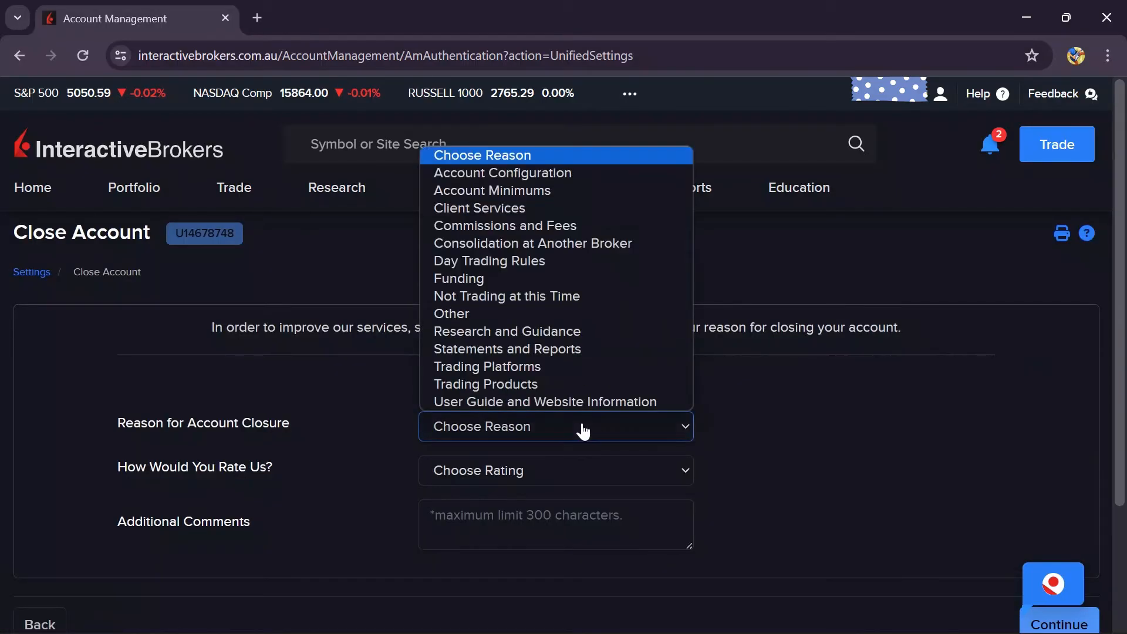
left_click(502, 173)
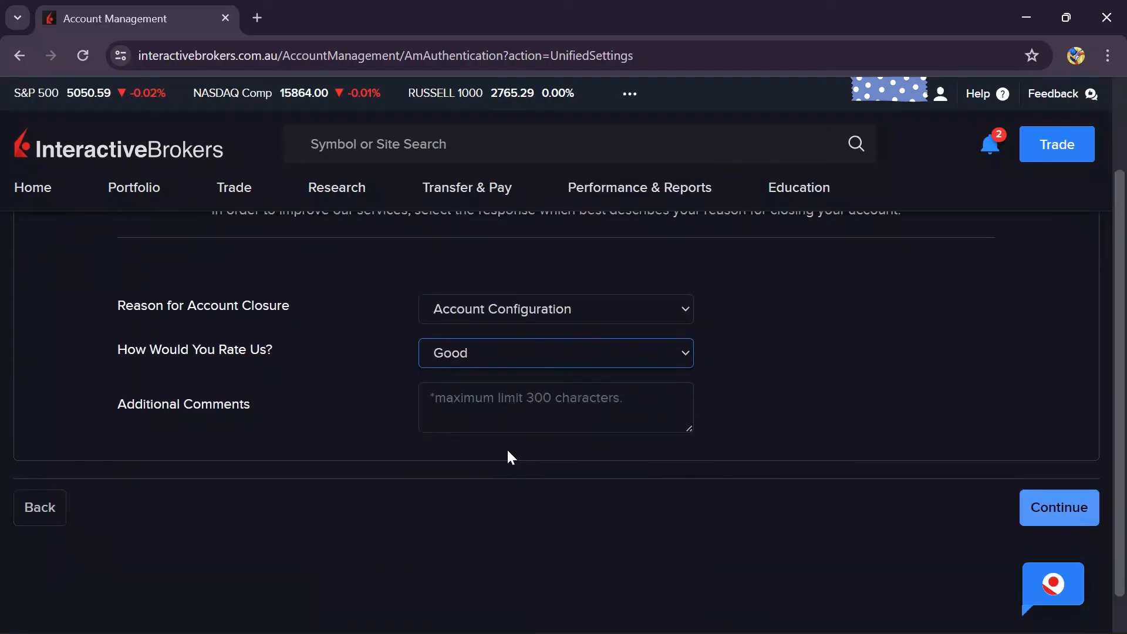
left_click(555, 407)
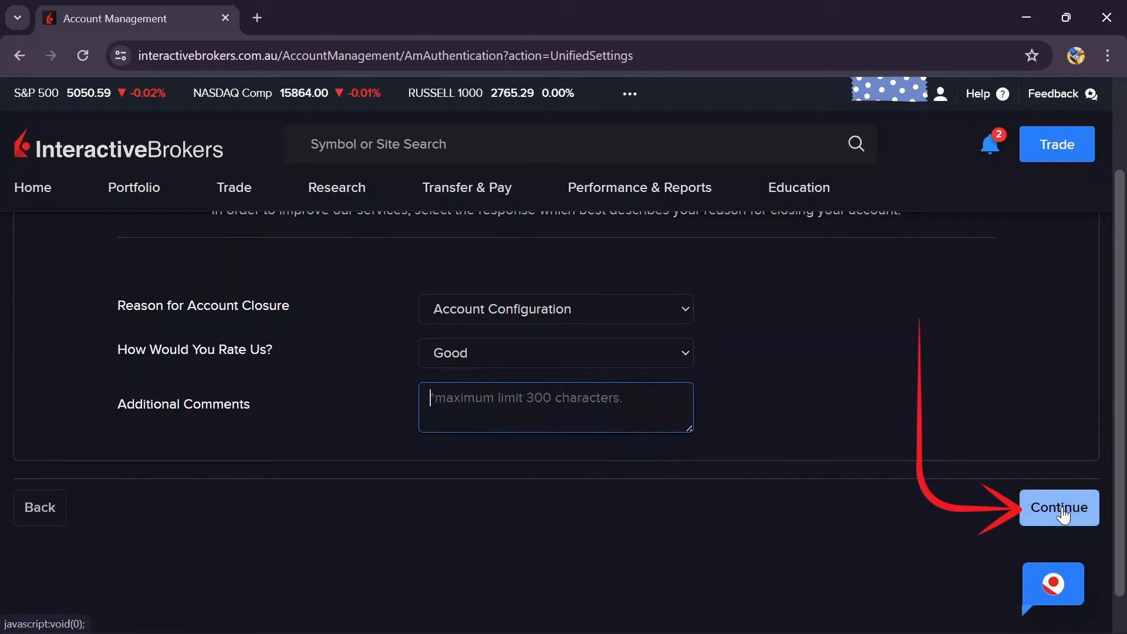
left_click(1057, 508)
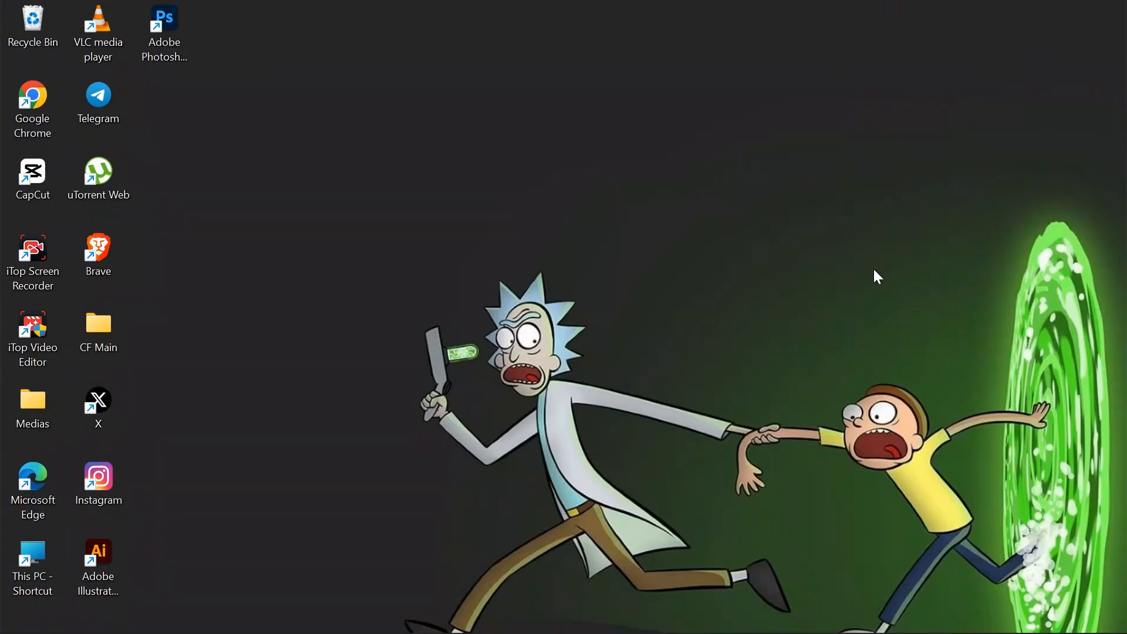
mouse_move(885, 108)
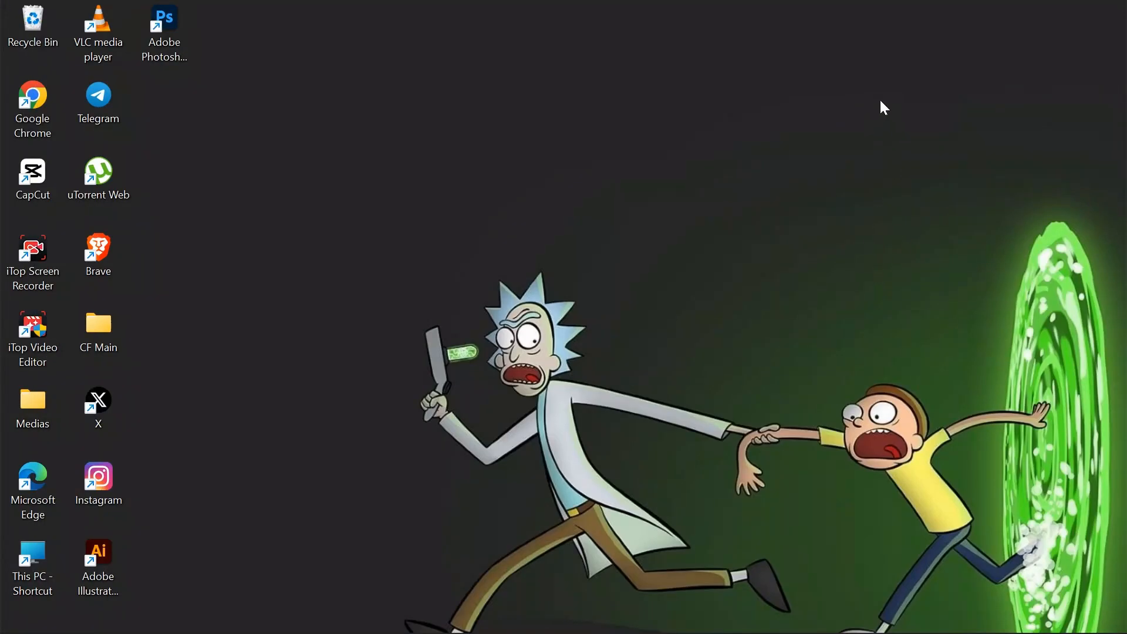
mouse_move(927, 554)
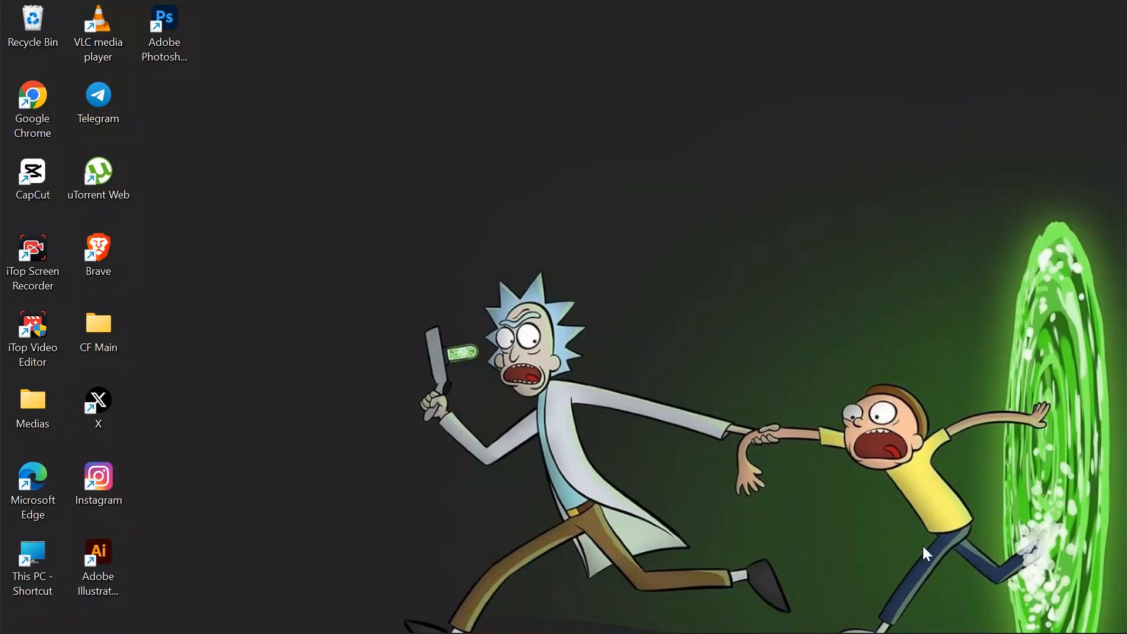